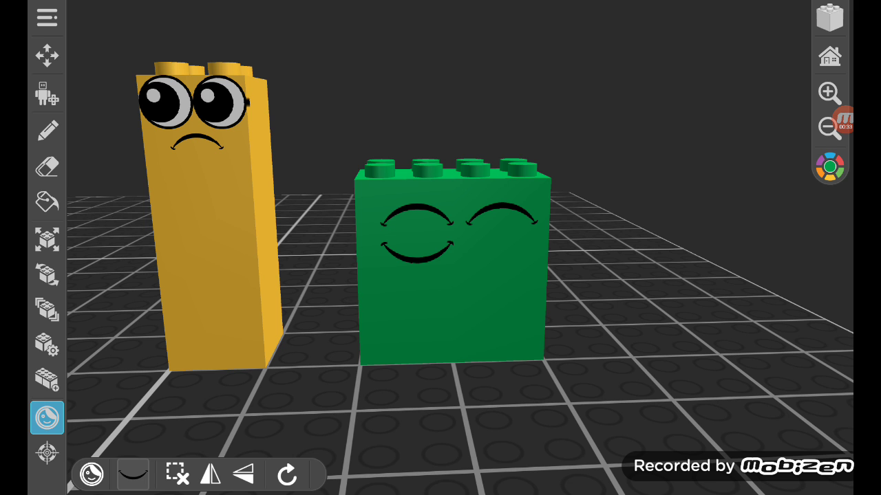
Add the red one-eyed smiling brick and tall orange big-eyed brick beside the others.
left_click(841, 124)
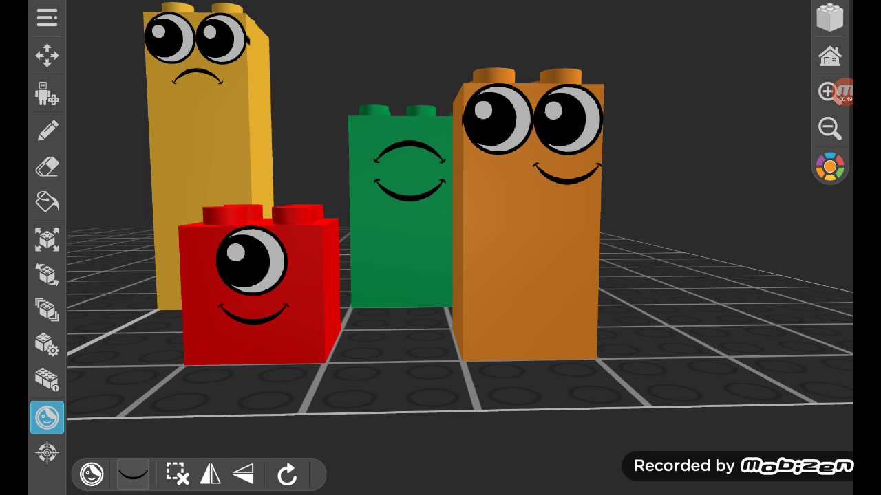
Swap the tall yellow brick's face for the closed-eyes gritted-teeth decal.
left_click(830, 90)
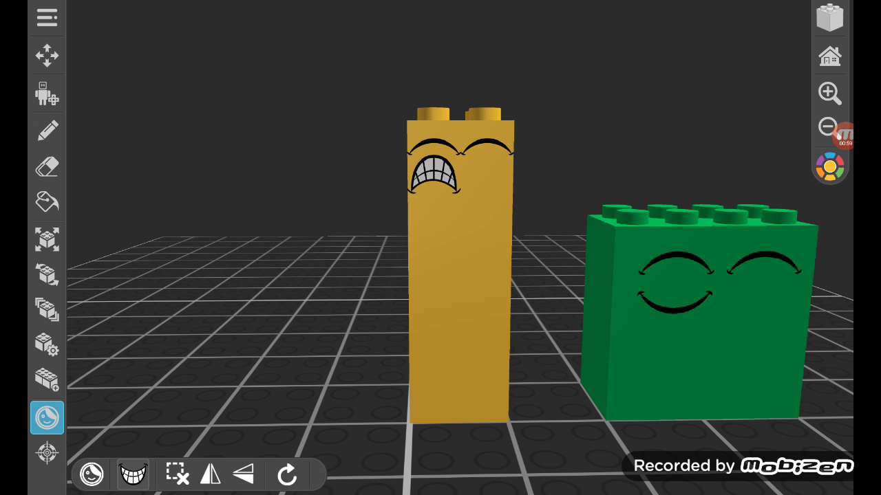
left_click(842, 135)
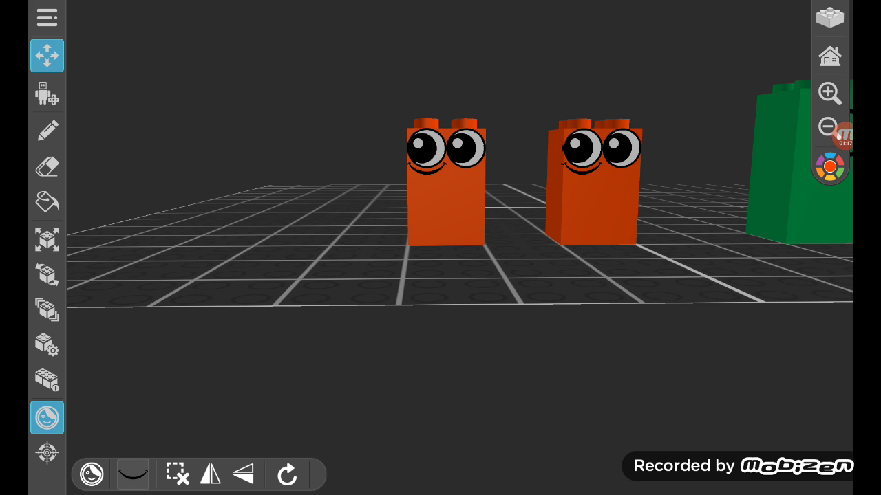
Stand two small orange big-eyed bricks side by side near the green brick.
left_click(831, 144)
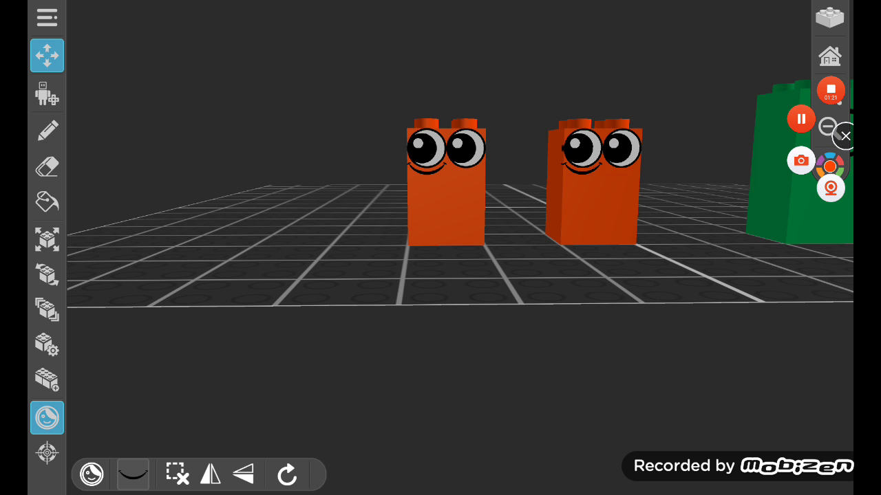